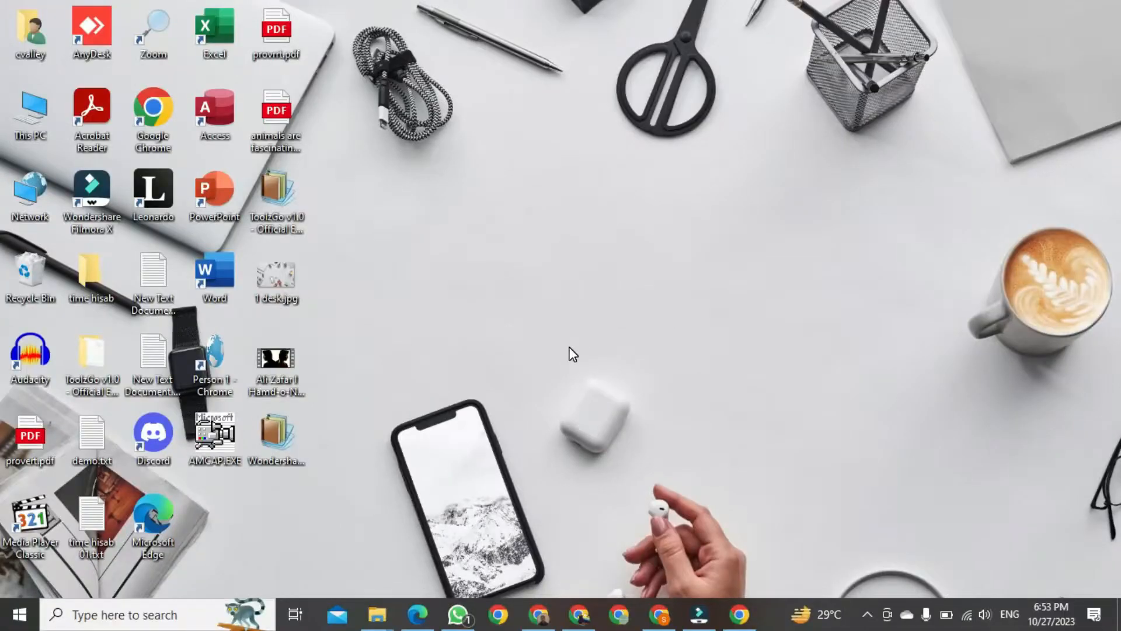
- Launch Chrome from the desktop onto the Conker AI quiz creation page
left_click(537, 614)
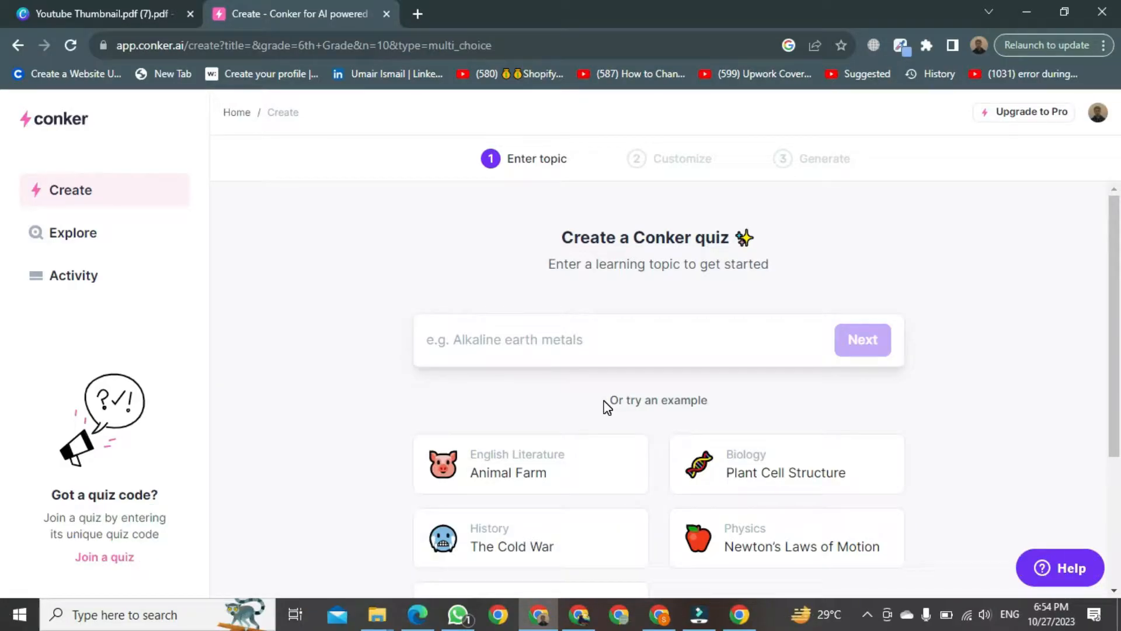
- Enter 'hydrogen gas' as the learning topic and continue to the customization options
scroll("down", 3)
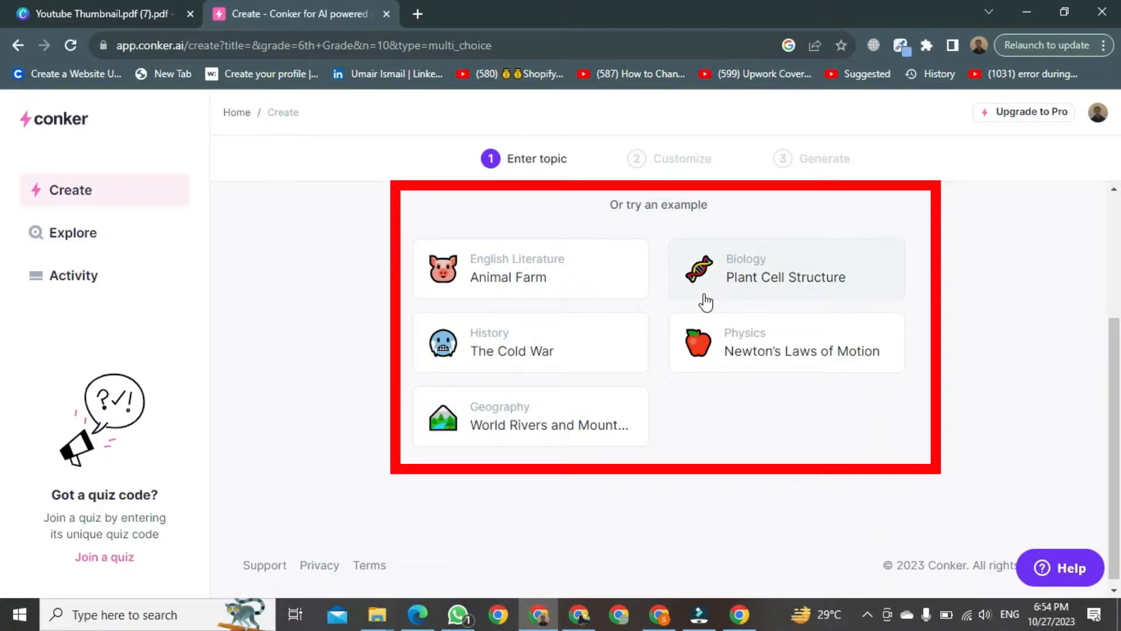
mouse_move(754, 360)
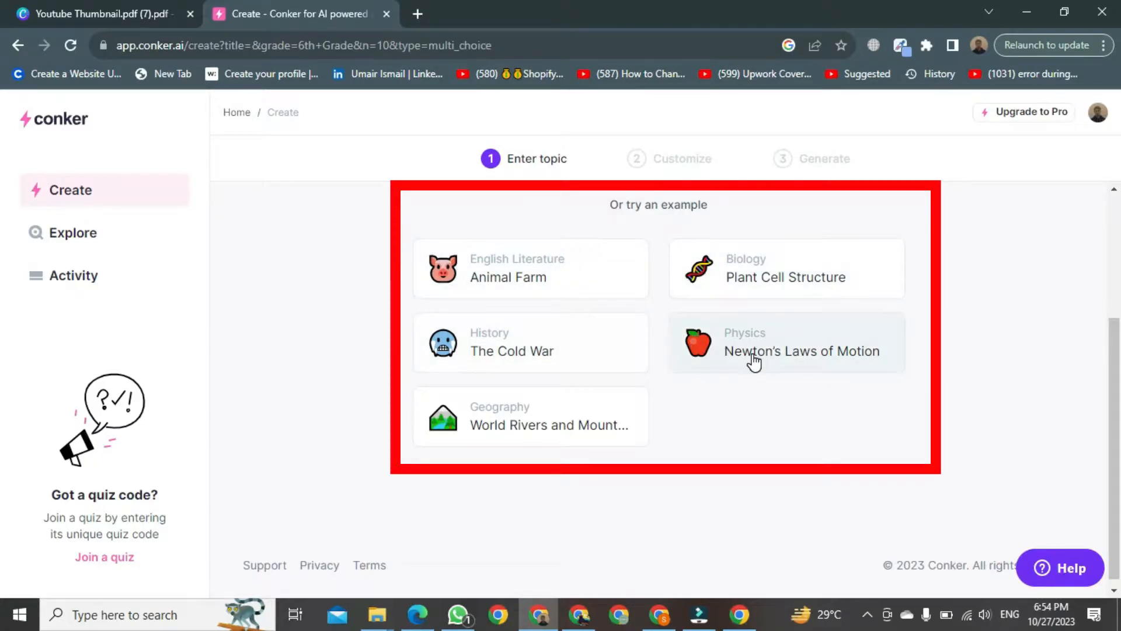
mouse_move(554, 293)
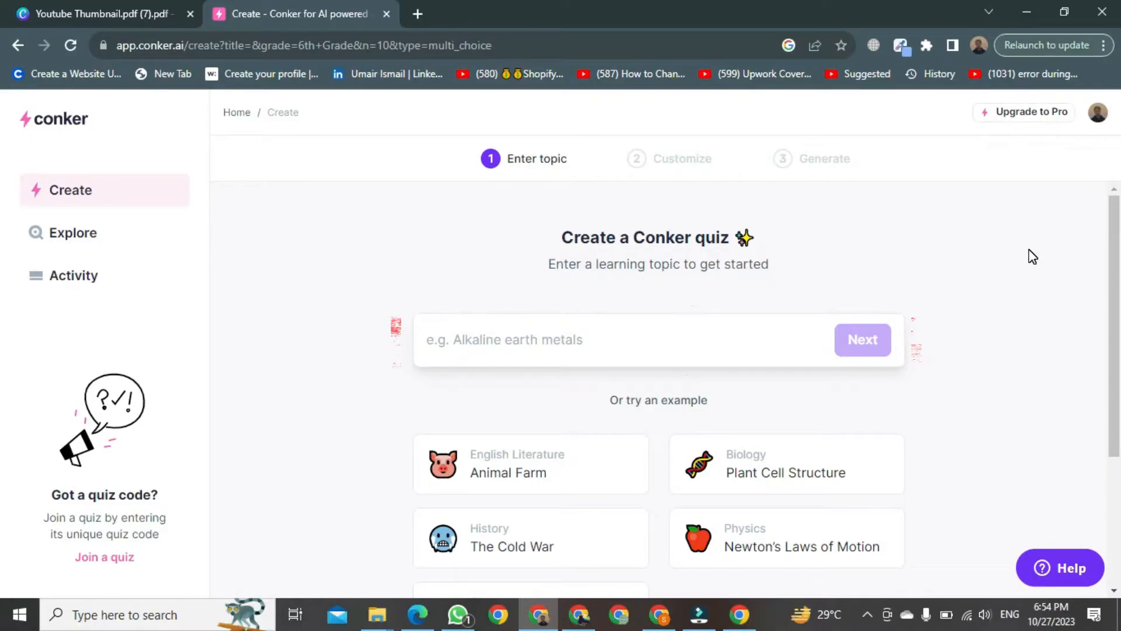
type("hydrogen gas")
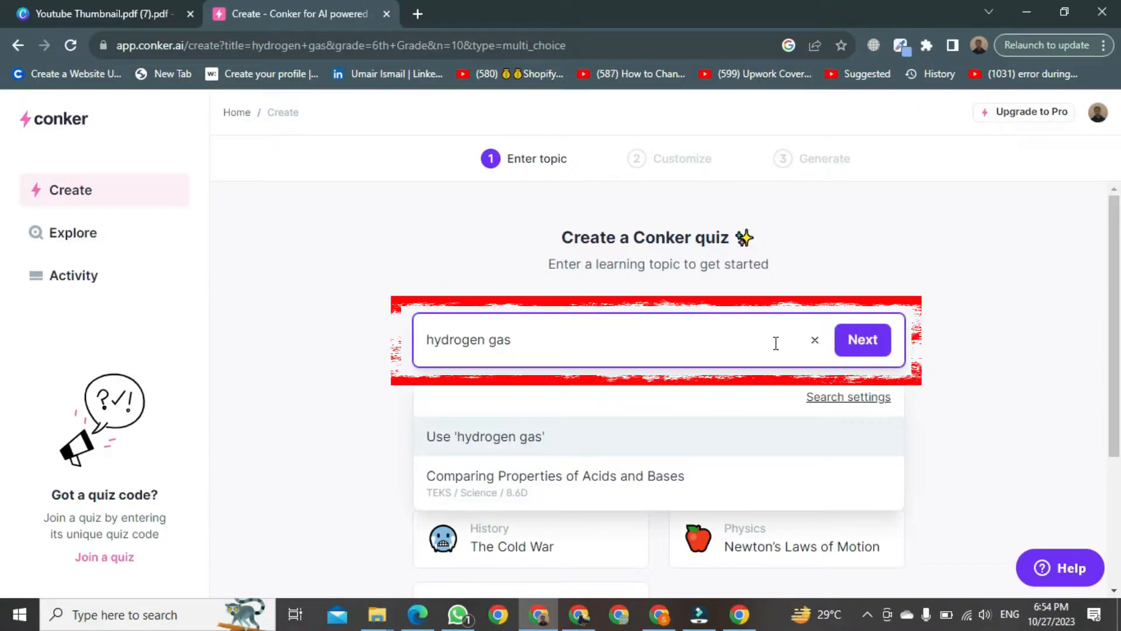
left_click(862, 339)
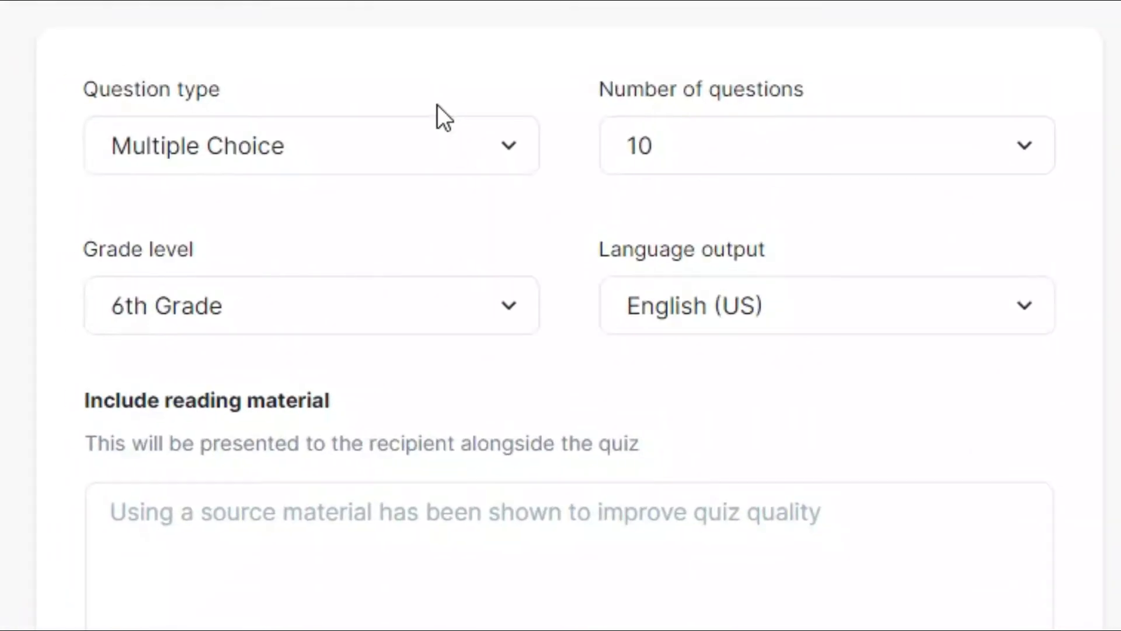
- Keep 6th Grade as the level with Multiple Choice, 10 questions and English (US)
left_click(309, 145)
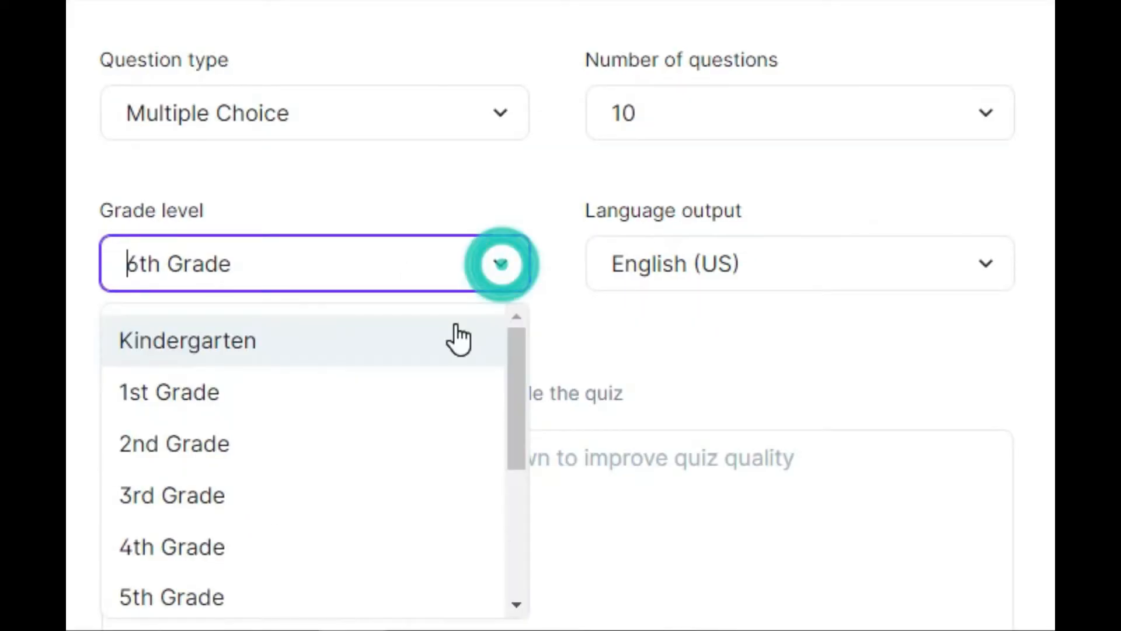
scroll("down", 3)
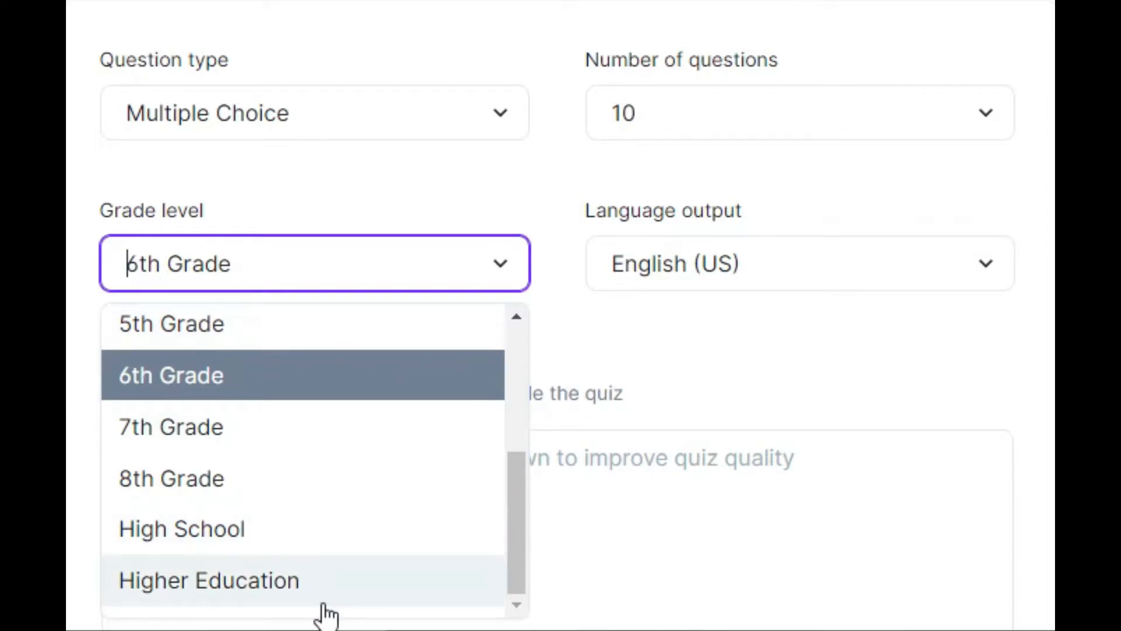
left_click(169, 375)
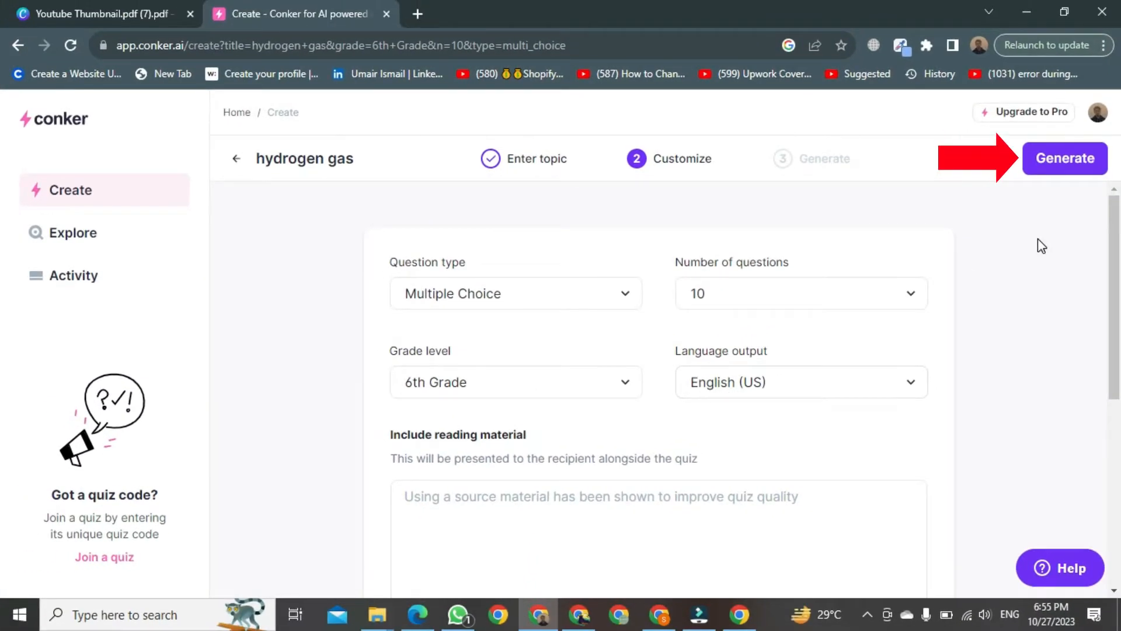
- Generate the hydrogen gas quiz so the first questions start appearing
left_click(1065, 158)
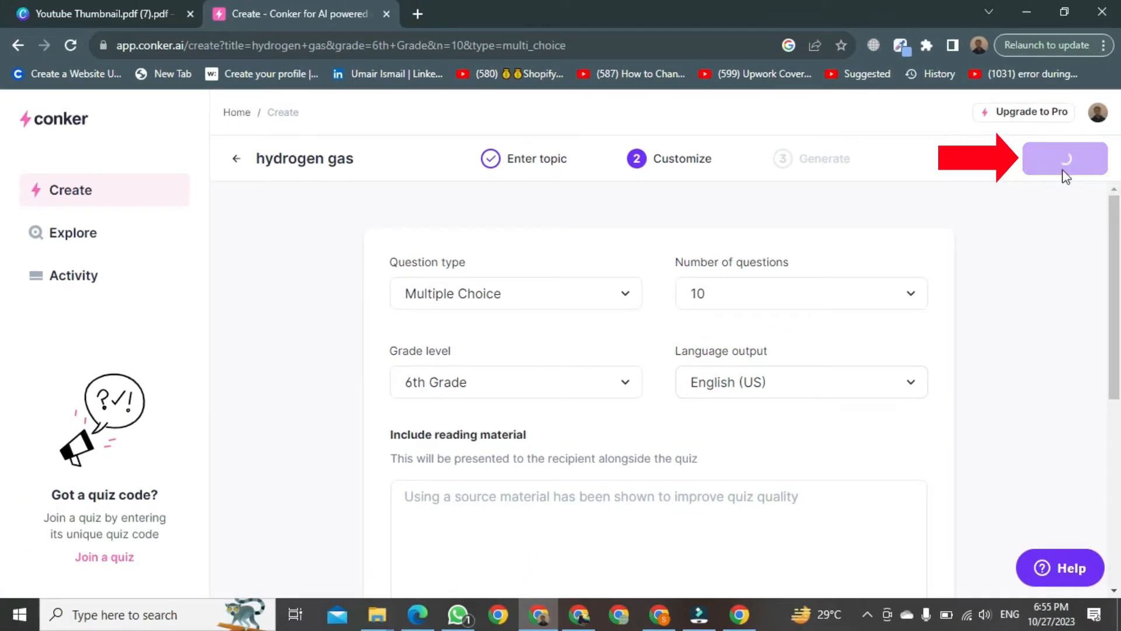
left_click(1065, 158)
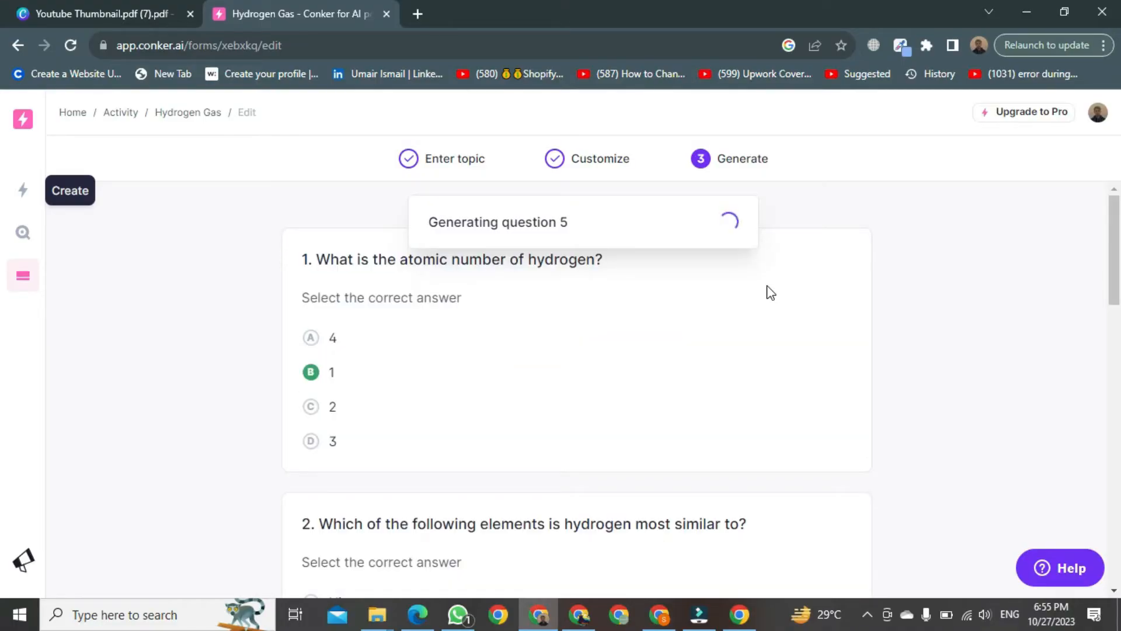
- Scroll through the finished Hydrogen Gas quiz questions in the editor
scroll("down", 3)
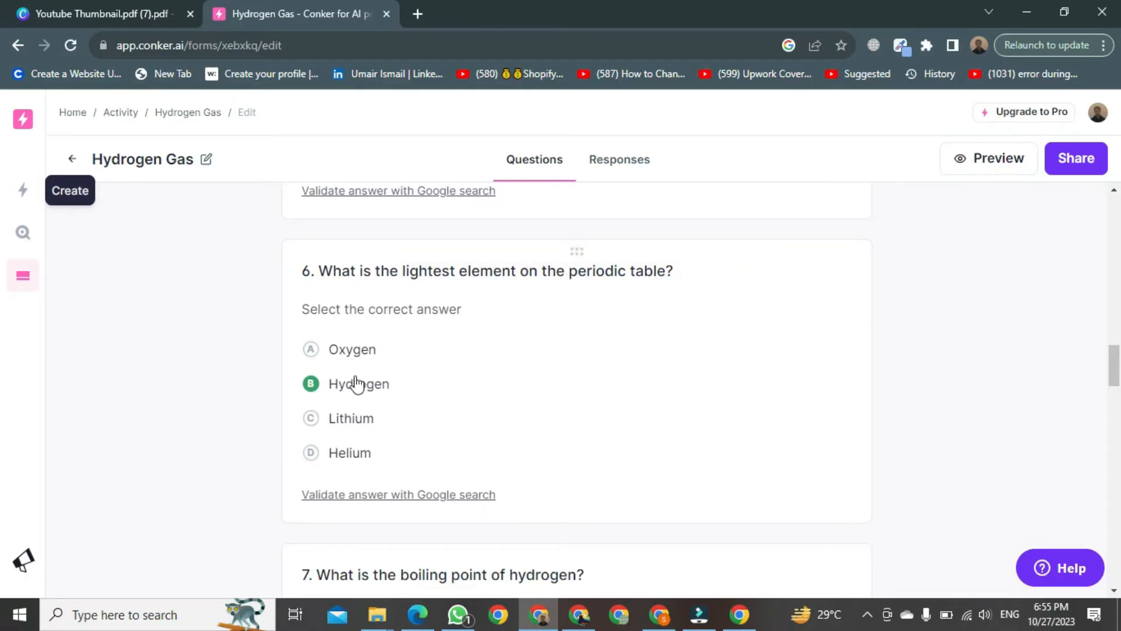
mouse_move(326, 406)
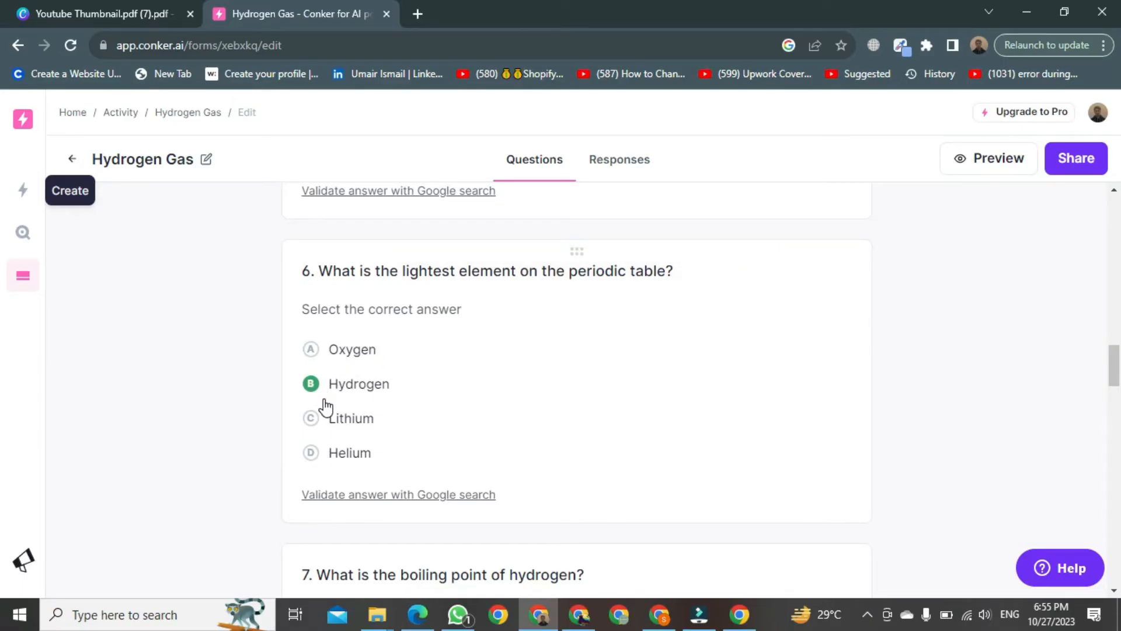